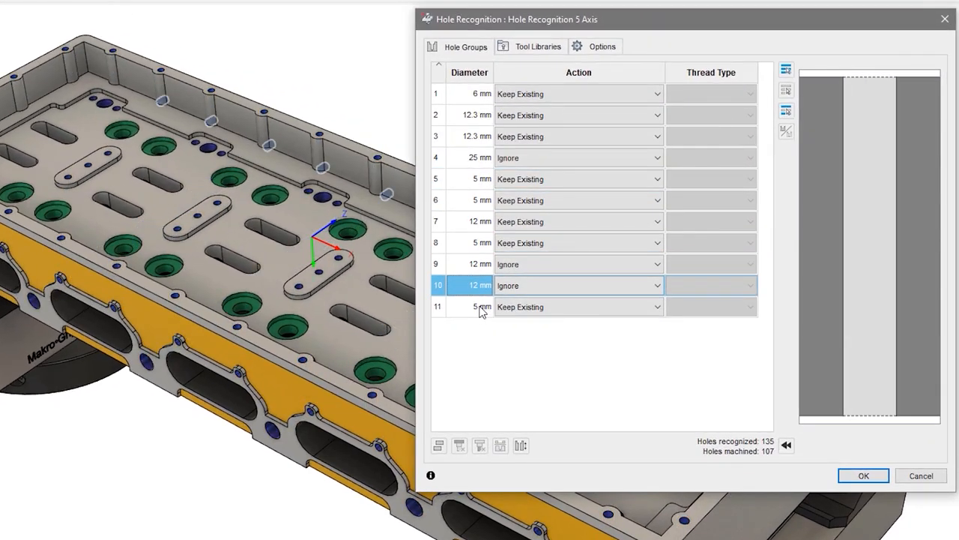
- Set a recognized hole group's Action to Keep Existing or Ignore
click(863, 475)
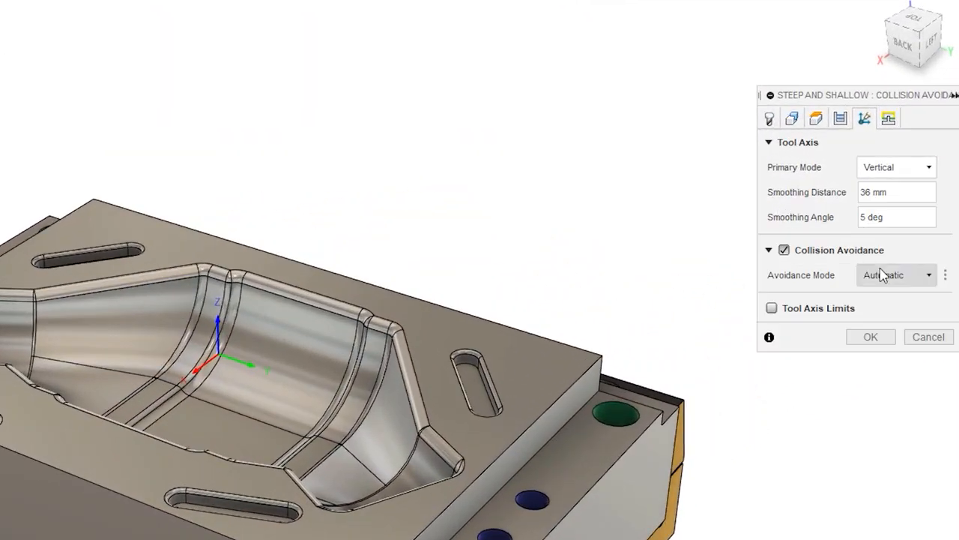
- Set Avoidance Mode to Automatic and play the toolpath simulation on the 5-axis machine
click(870, 336)
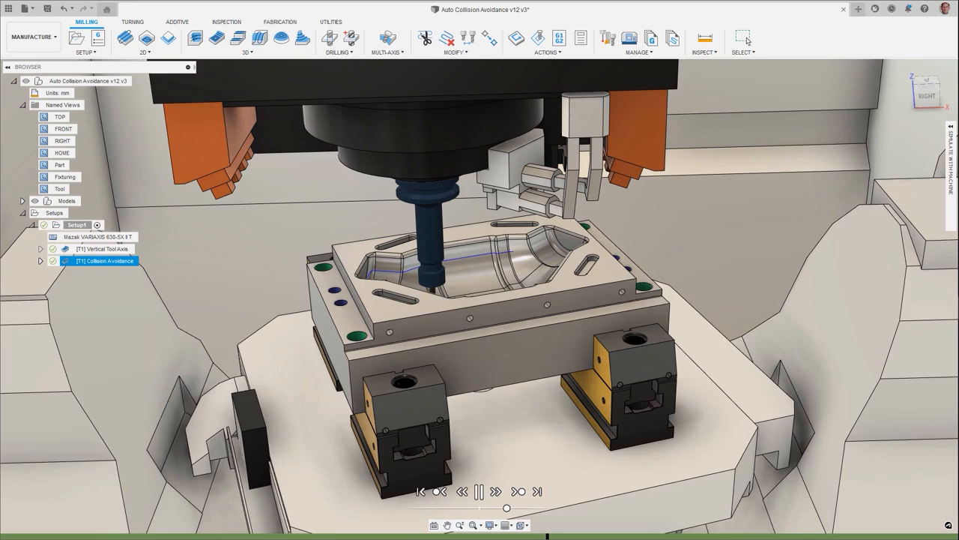
click(479, 491)
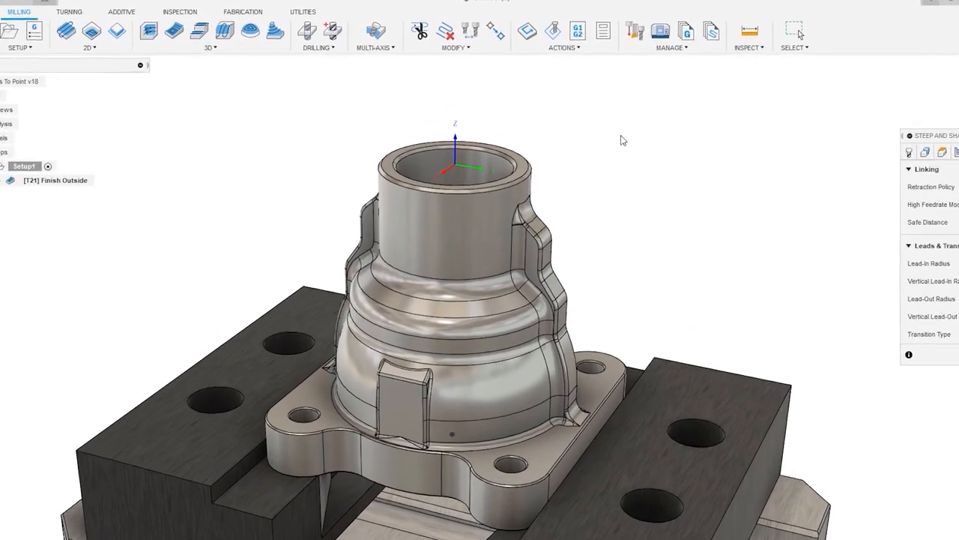
- Open the Linking settings for the Steep and Shallow Finish Outside operation
click(455, 38)
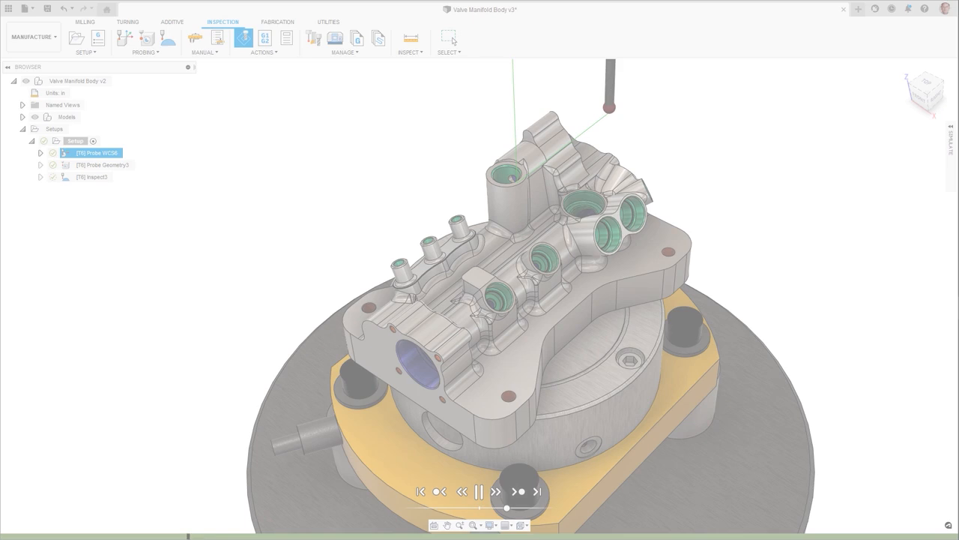
- Play the Probe WCS, Probe Geometry and Inspect simulation on the valve manifold body
click(494, 491)
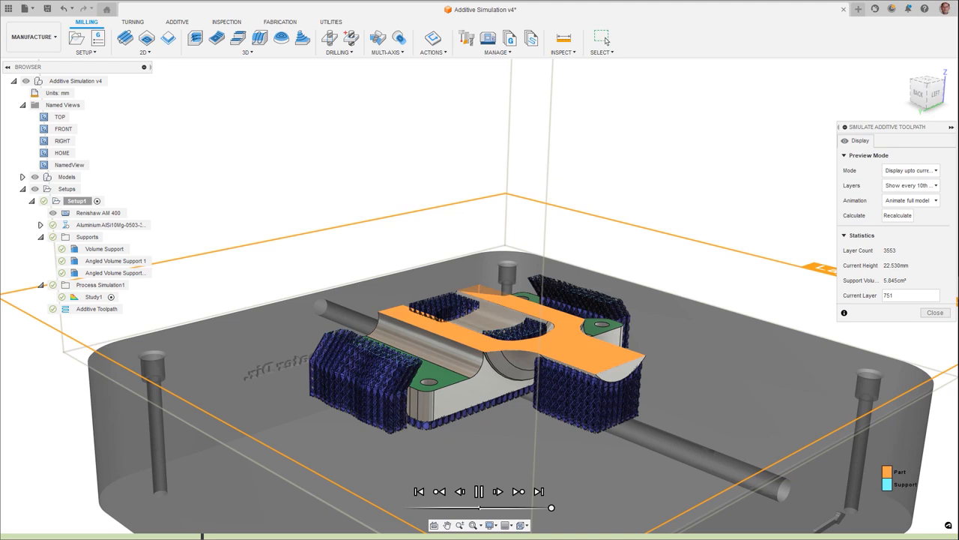
- Step through the Renishaw AM 400 additive build simulation layer by layer
click(478, 491)
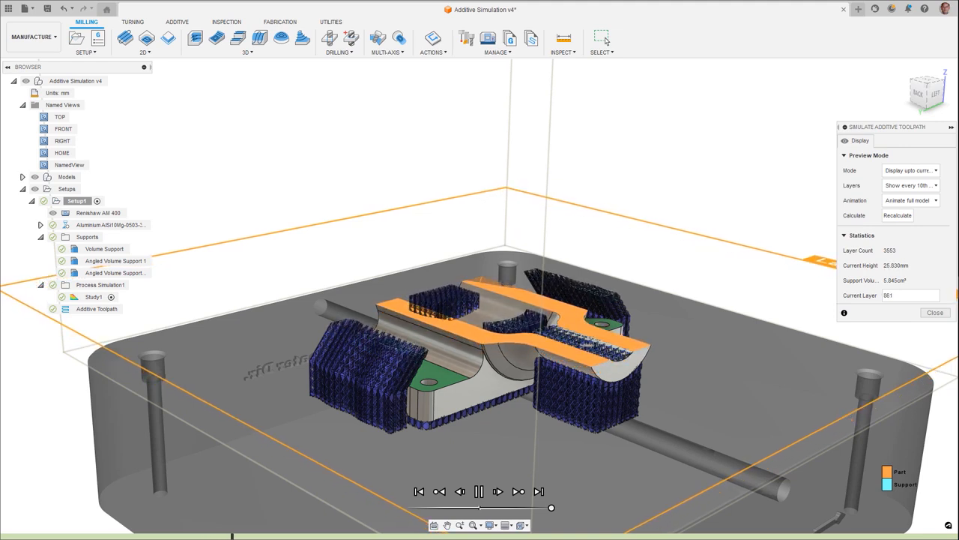
click(498, 491)
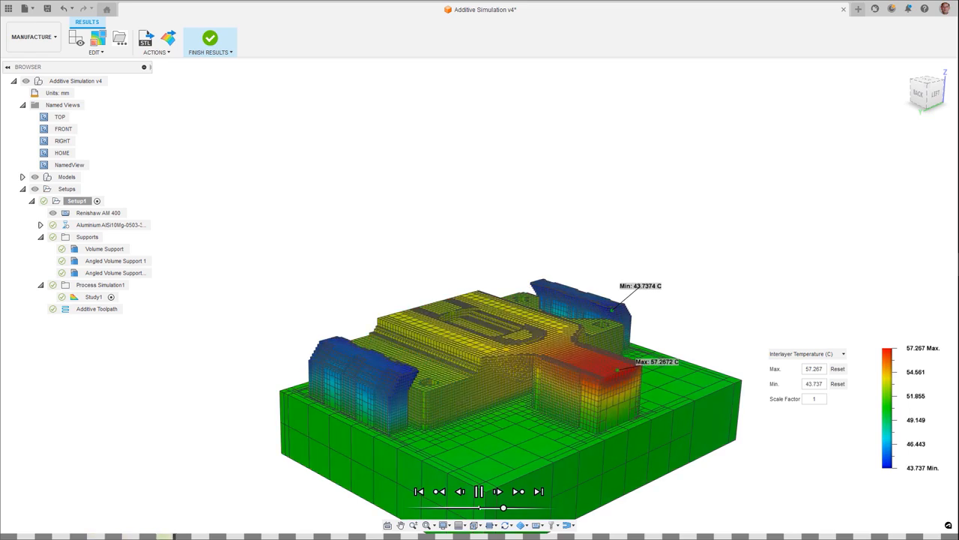
click(478, 491)
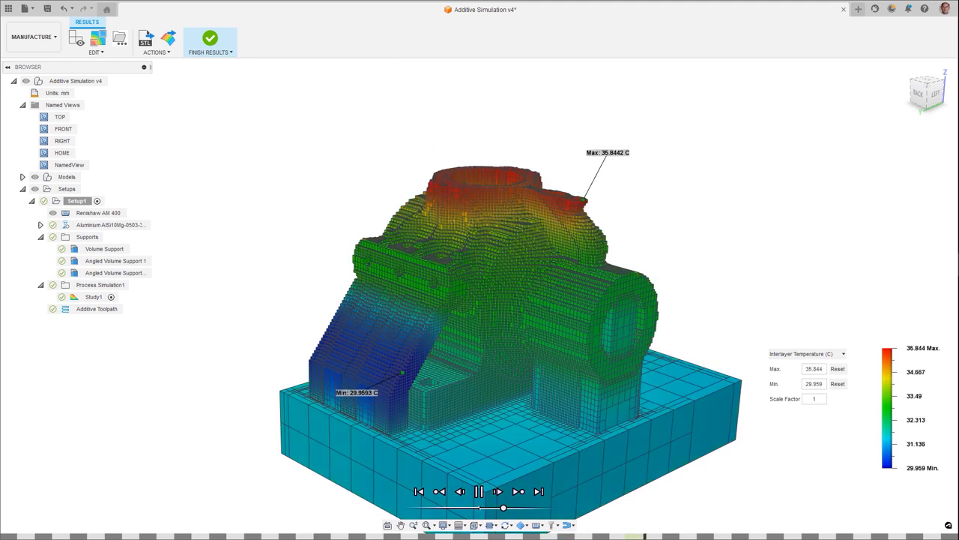
click(477, 490)
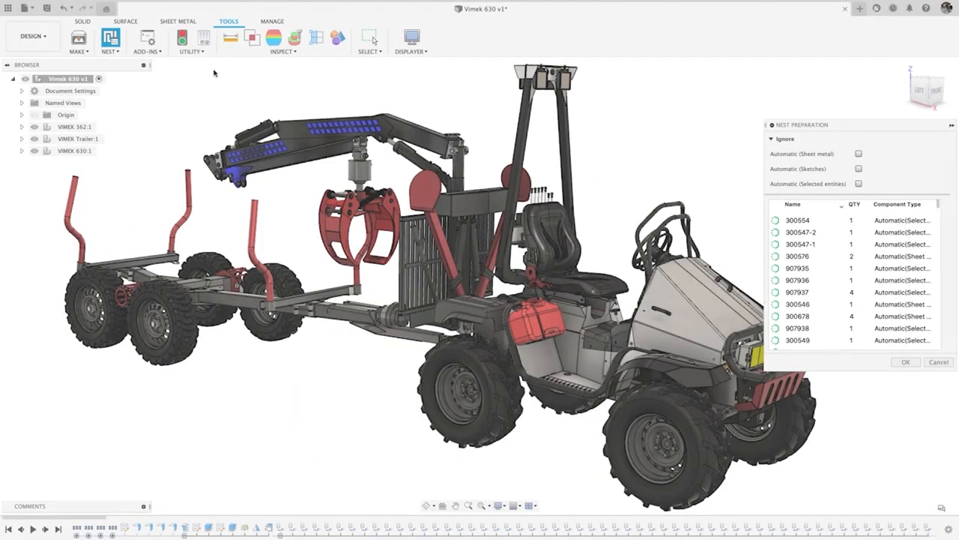
- Prepare the Vimek 630 parts ignoring sketches, nest them with job quantity 10, and view Sheet.81
click(858, 169)
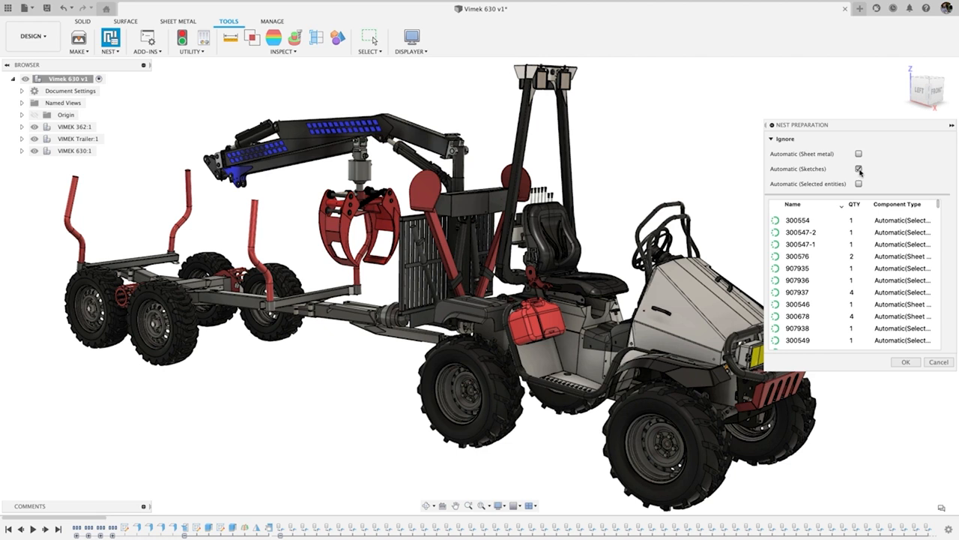
click(859, 167)
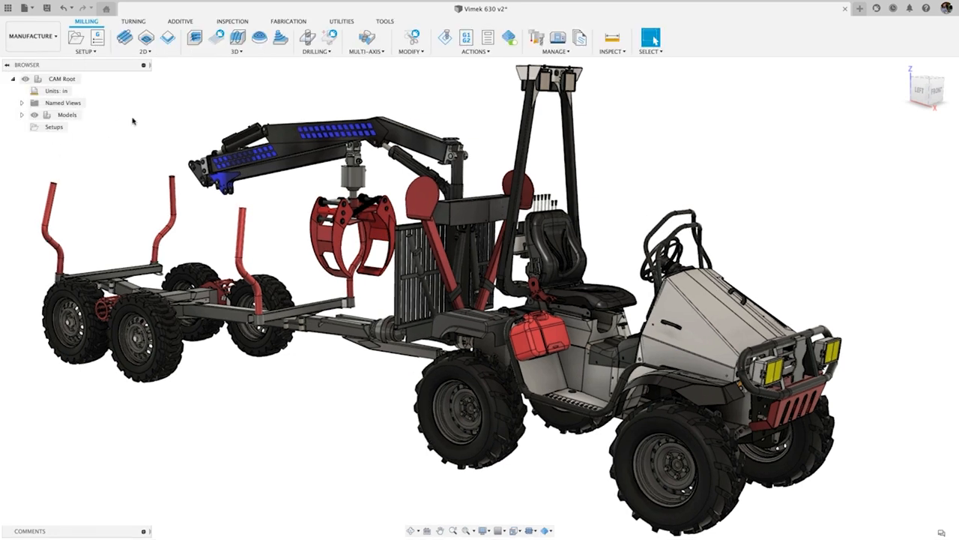
click(287, 21)
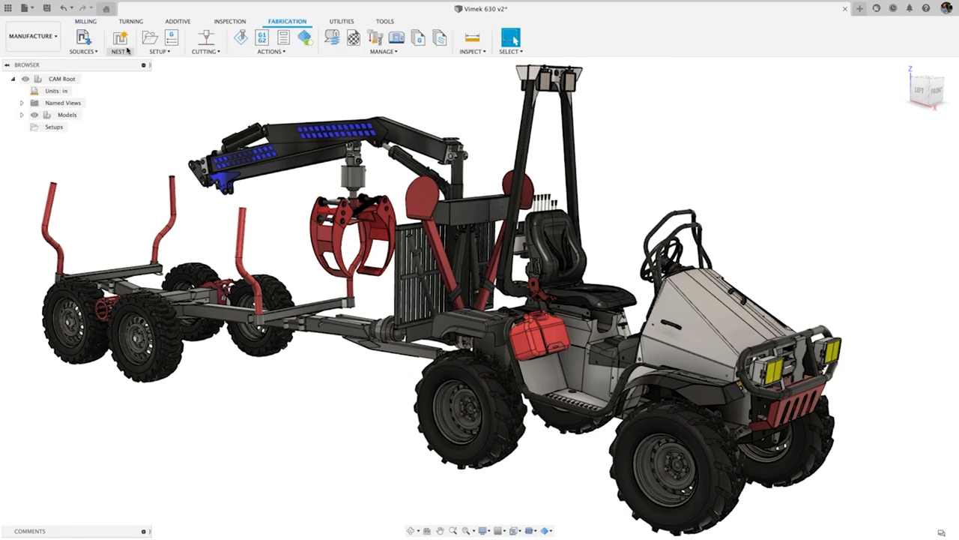
click(119, 41)
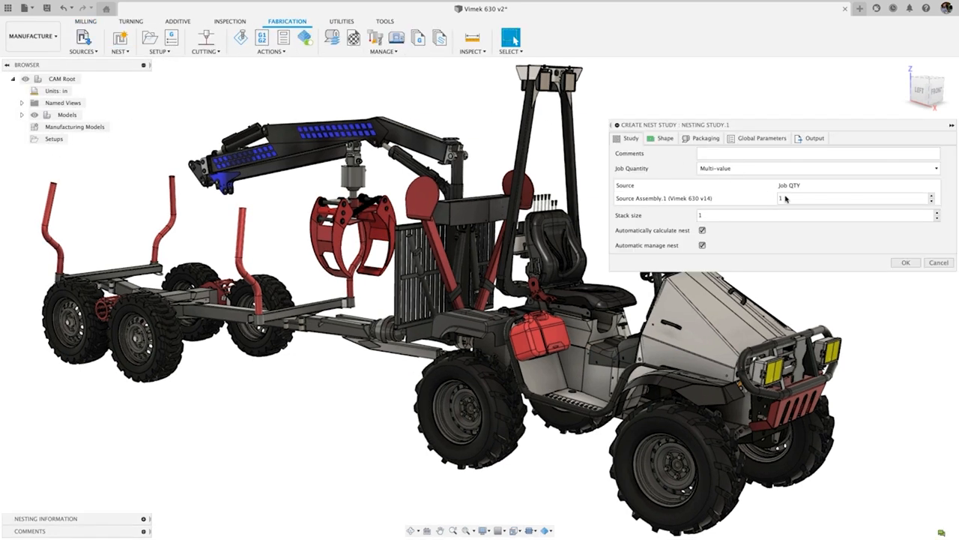
text(10)
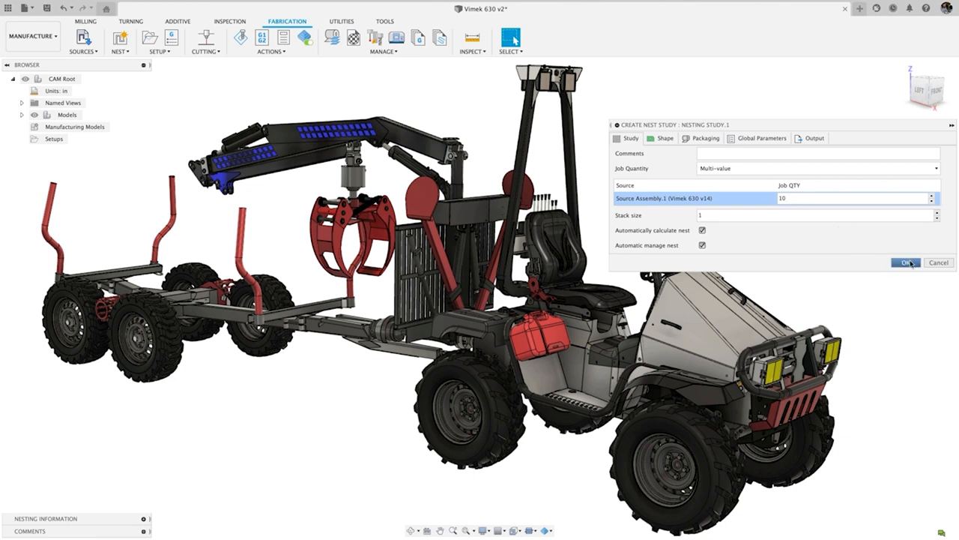
click(906, 263)
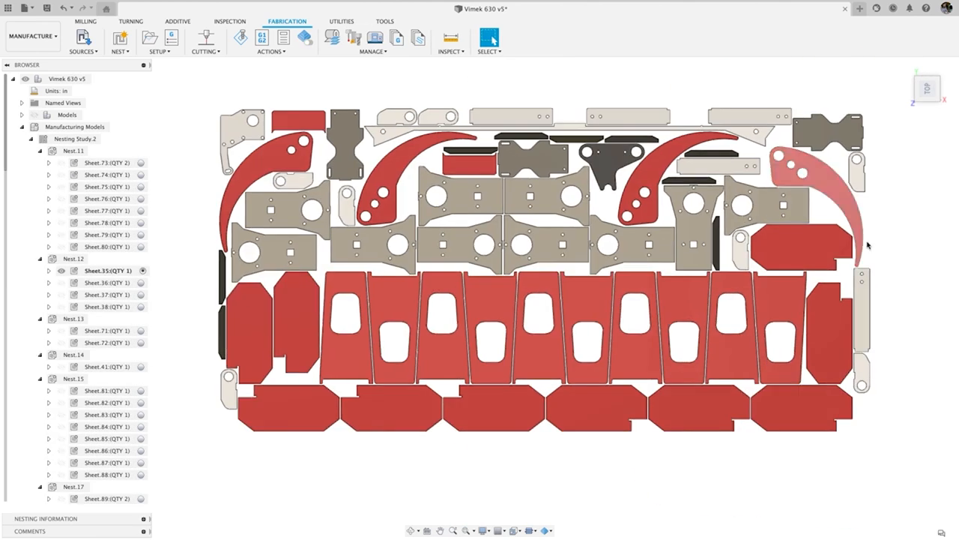
click(105, 331)
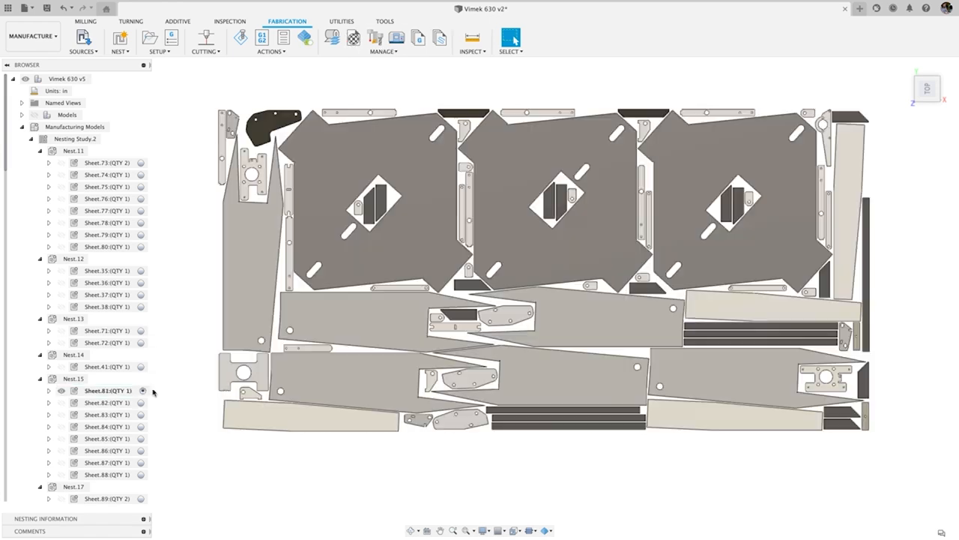
- Create setups from Nesting Study.2, add a 2D profile toolpath, and simulate the cuts
right_click(75, 139)
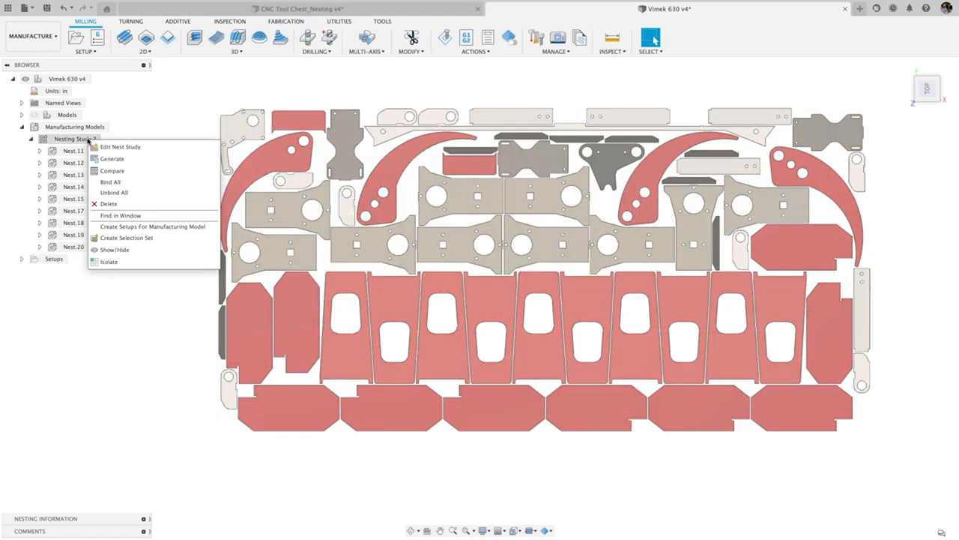
click(112, 170)
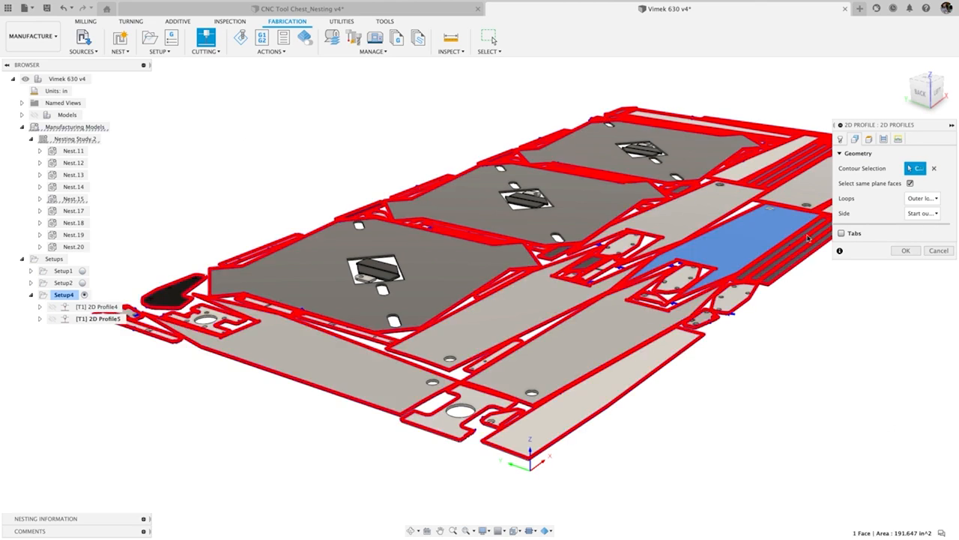
click(906, 250)
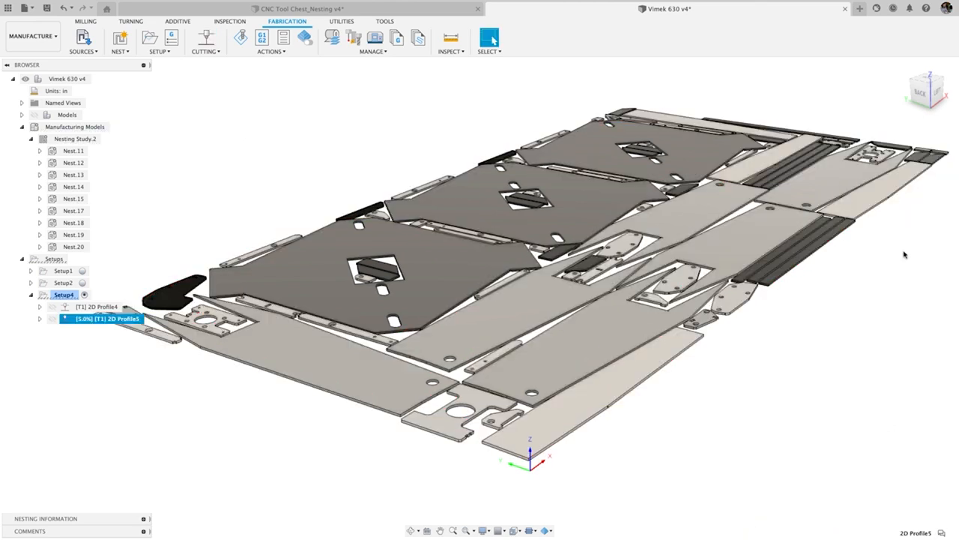
click(240, 37)
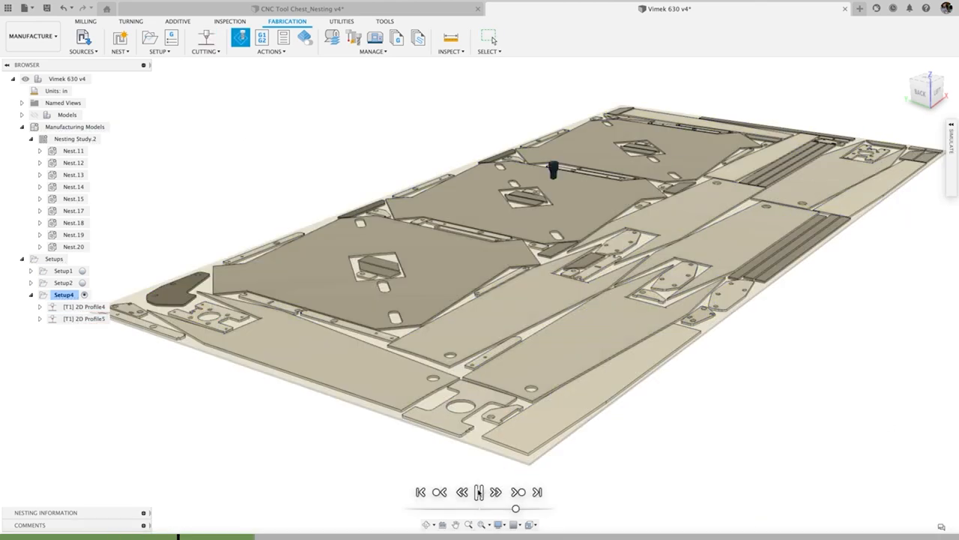